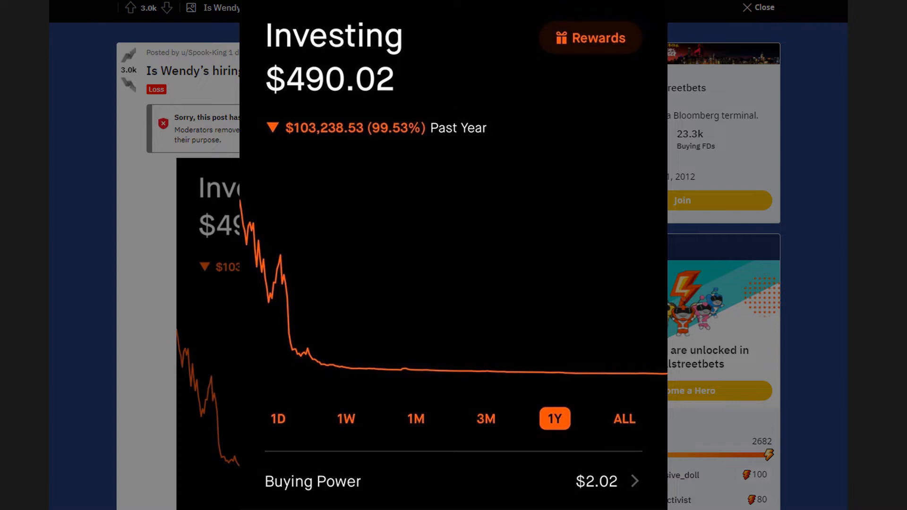
- Advance to the next wallstreetbets post, a Gain showing a $33,232.51 account
left_click(758, 7)
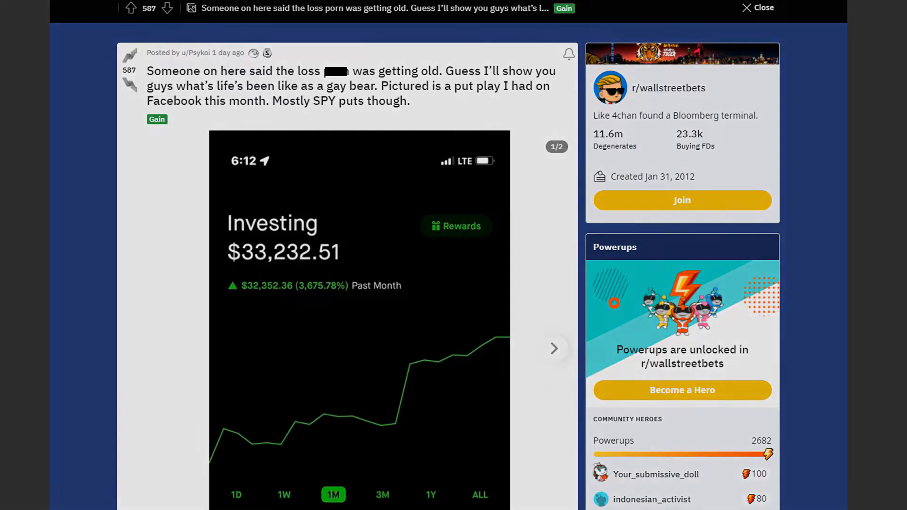
left_click(554, 348)
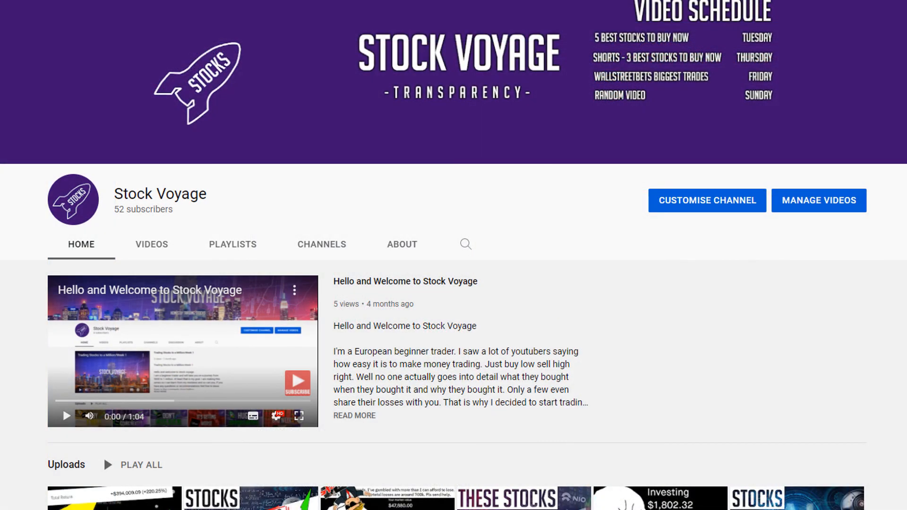
- Scroll the Stock Voyage home page past Uploads, Popular uploads, Shorts and Trading Stocks to a Million
scroll("down", 3)
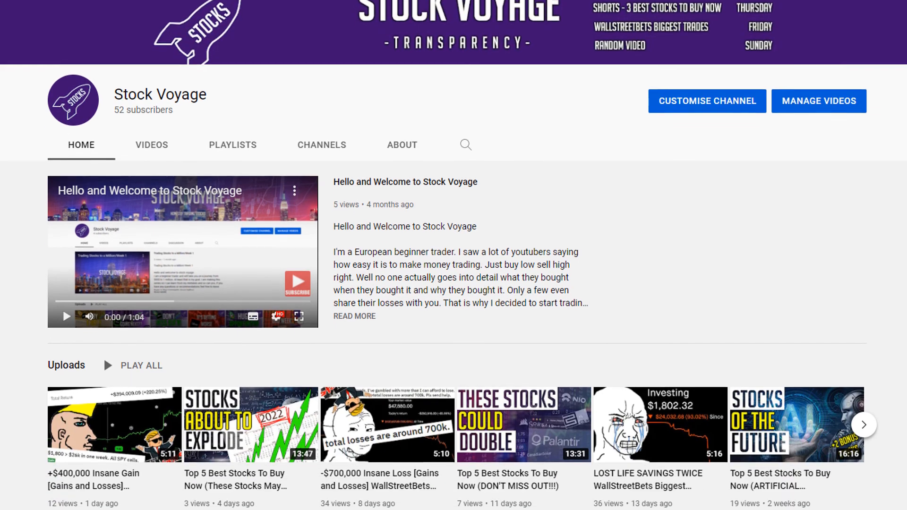
scroll("down", 3)
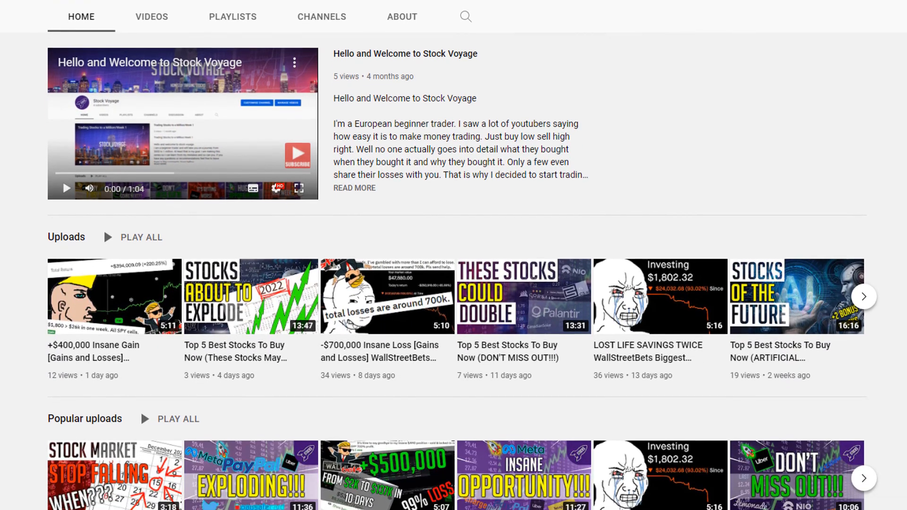
scroll("down", 3)
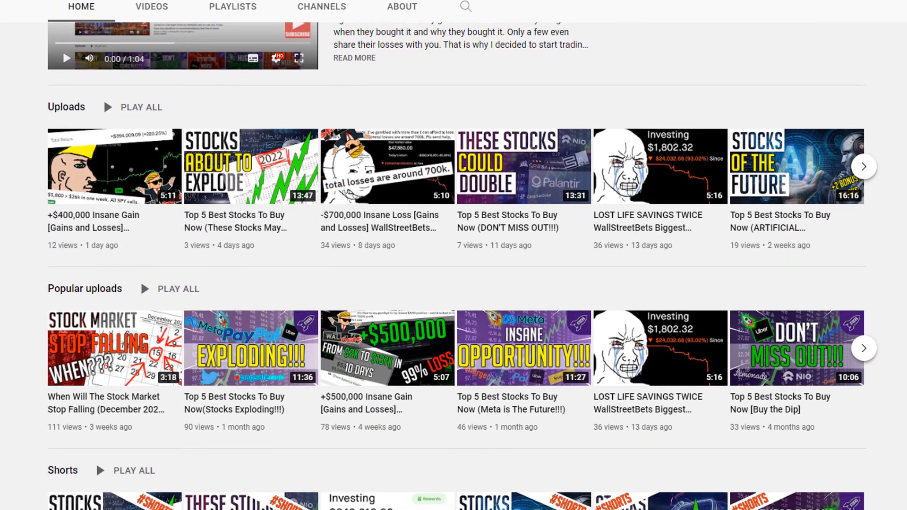
scroll("down", 3)
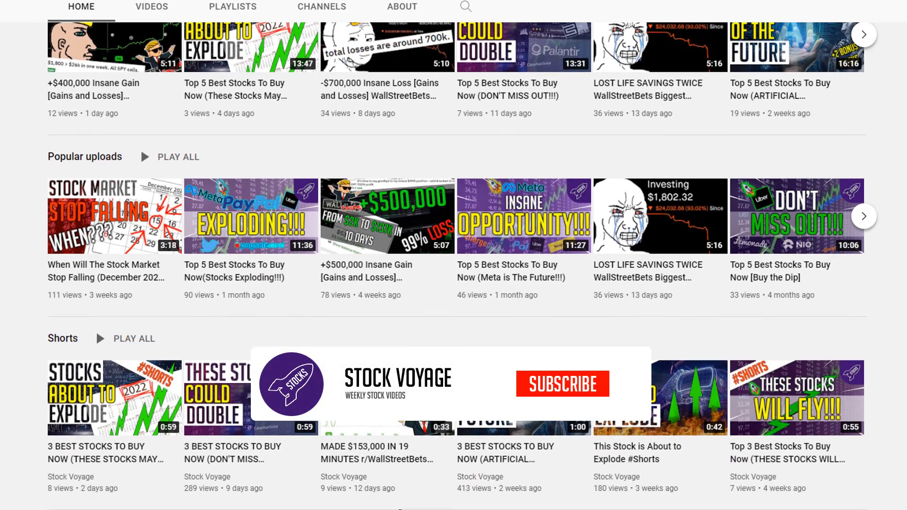
scroll("down", 3)
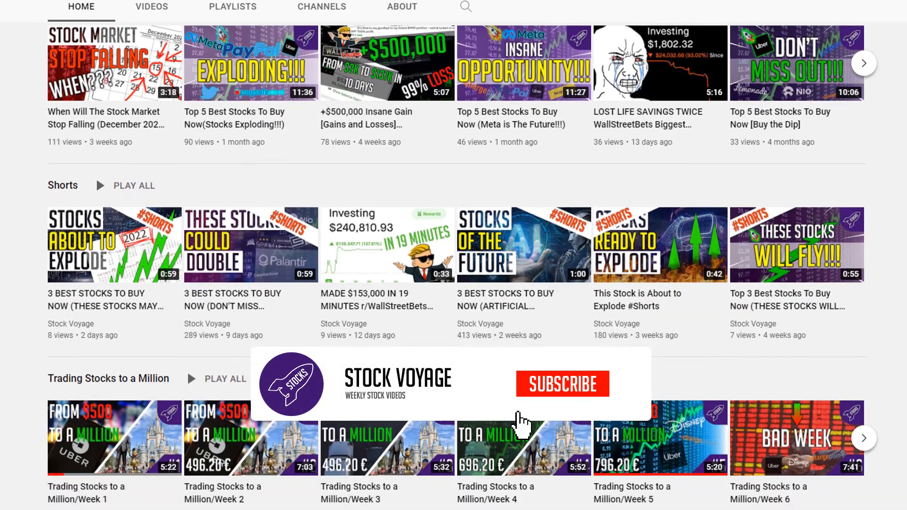
- Subscribe to the channel and scroll on to the WallStreetBets Biggest Trades and Top 5 playlists
left_click(561, 383)
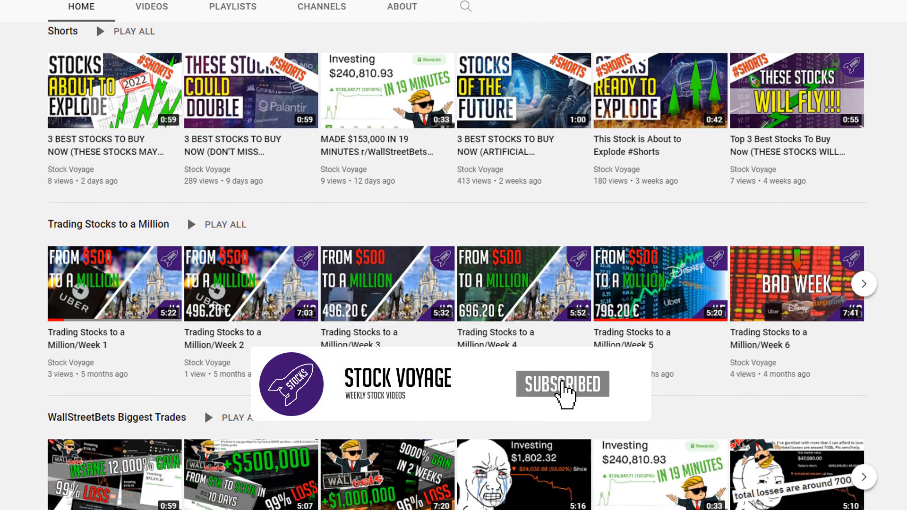
scroll("down", 3)
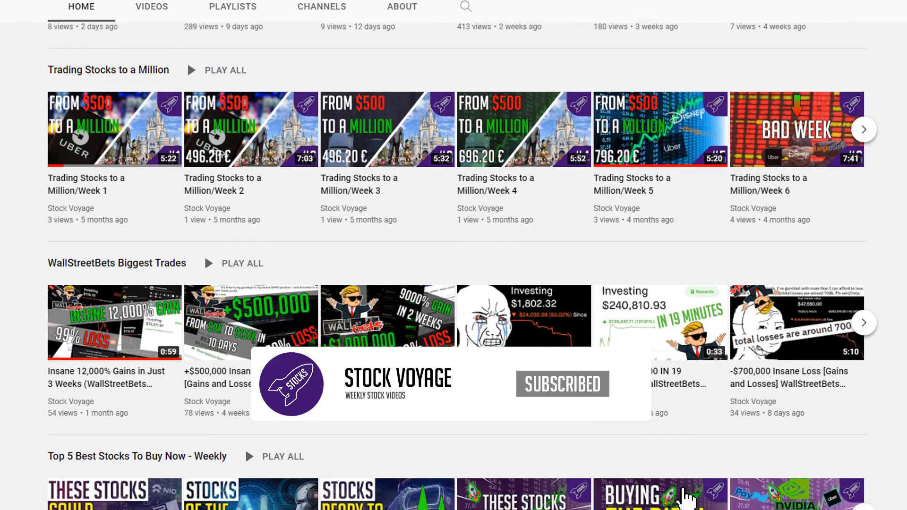
scroll("down", 3)
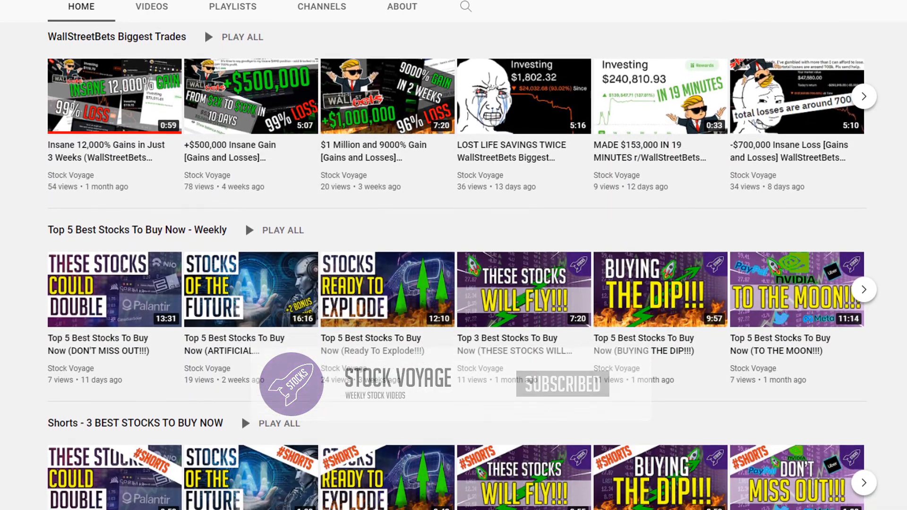